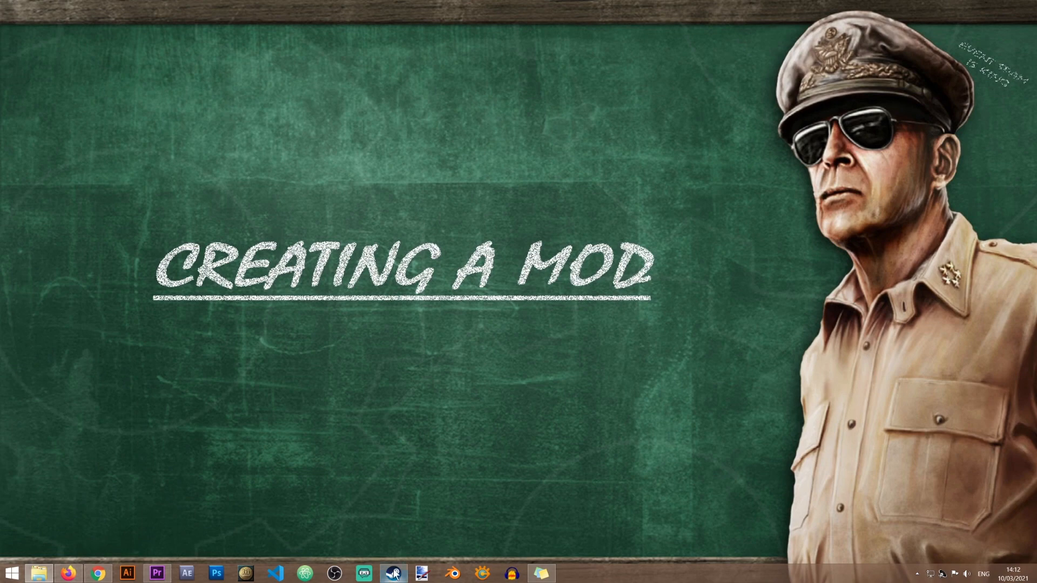
Step: Launch the Paradox Launcher for Hearts of Iron IV from the taskbar
left_click(362, 572)
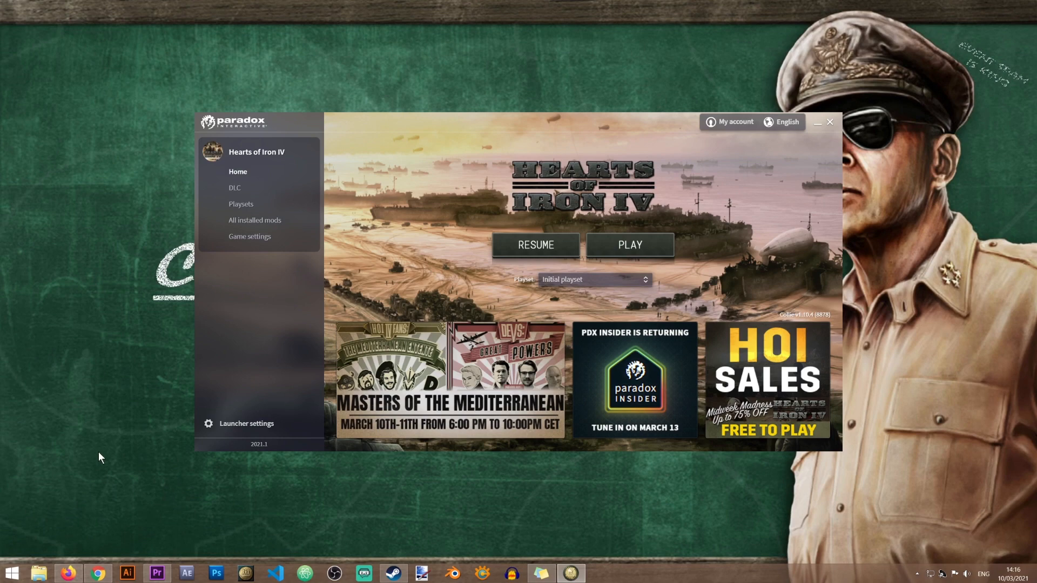
Step: Go to All installed mods and start Create a Mod to reach the empty mod form
left_click(254, 220)
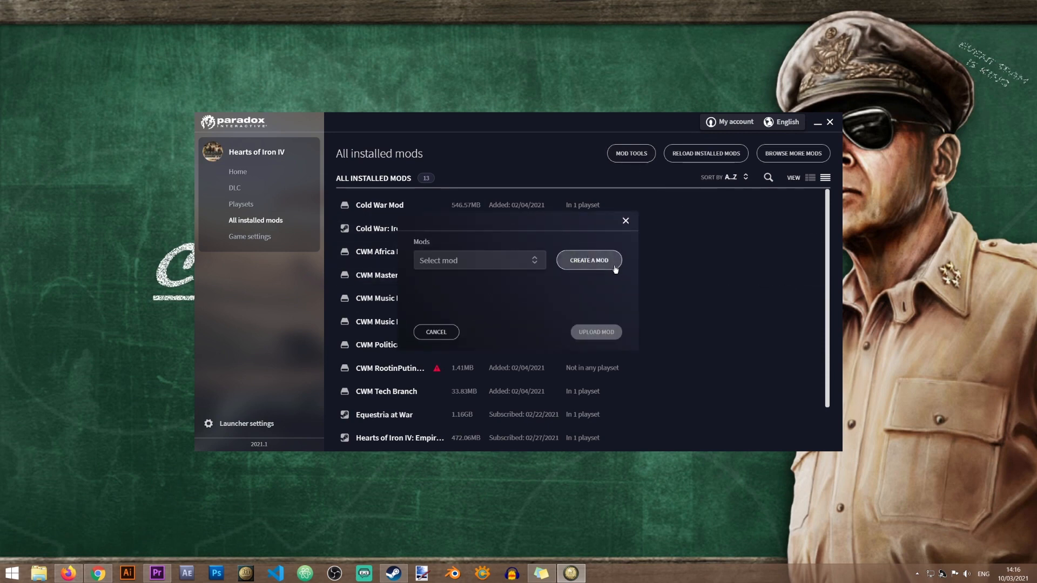
left_click(588, 260)
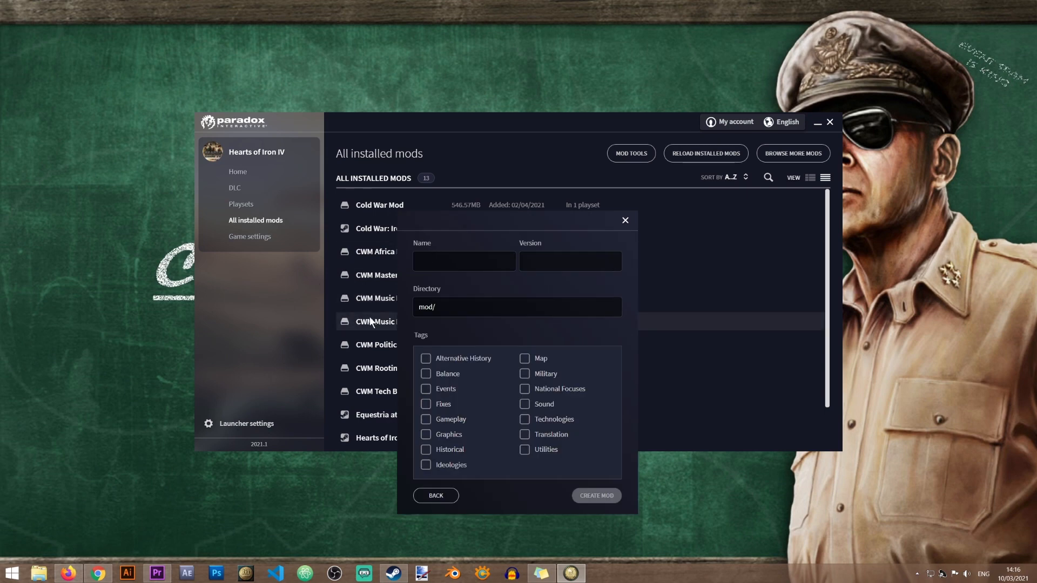
Step: Enter 'test_mod' as the new mod's name
left_click(463, 261)
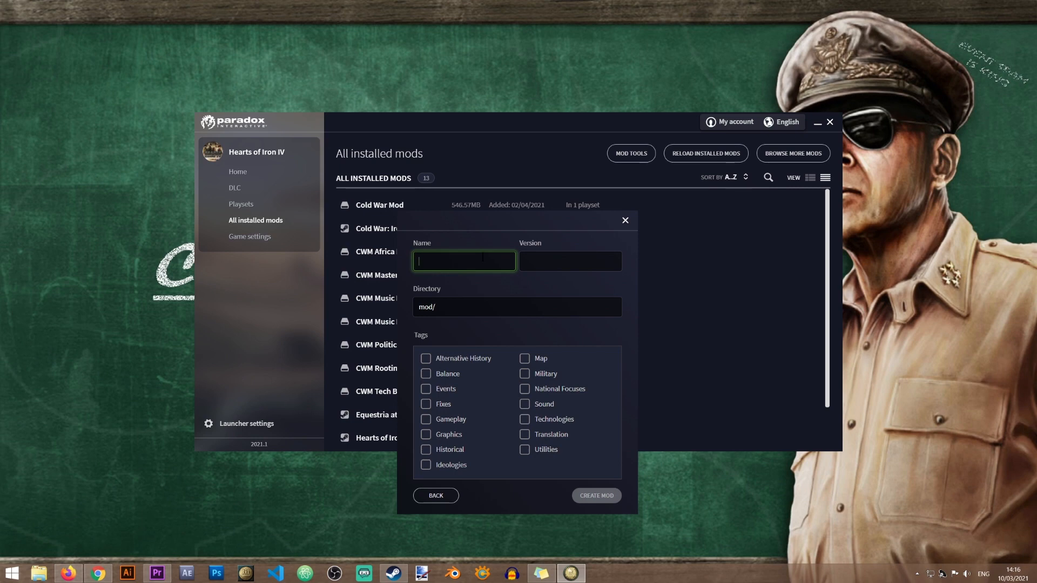
type("test_mod")
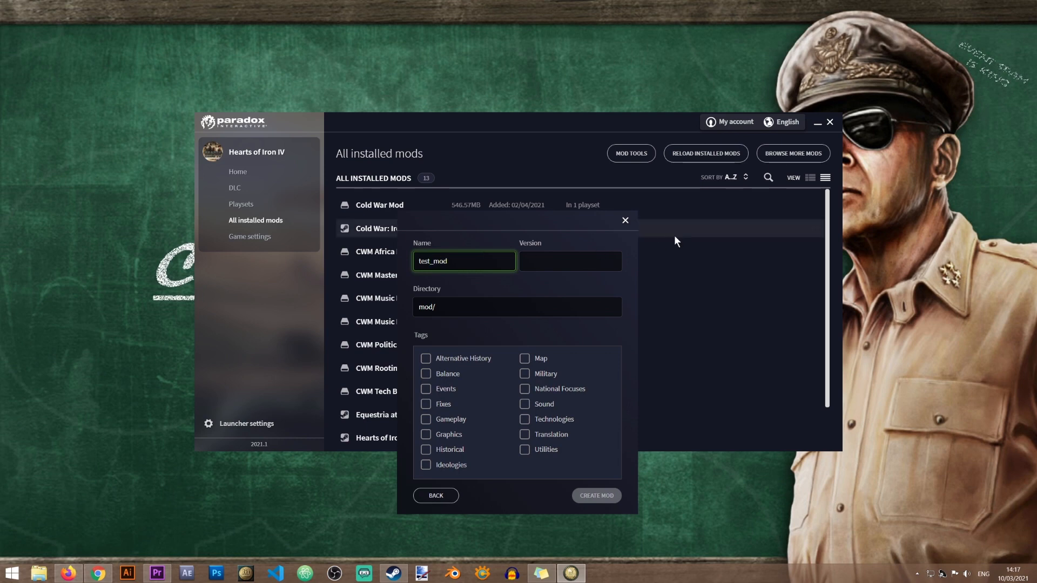
left_click(570, 261)
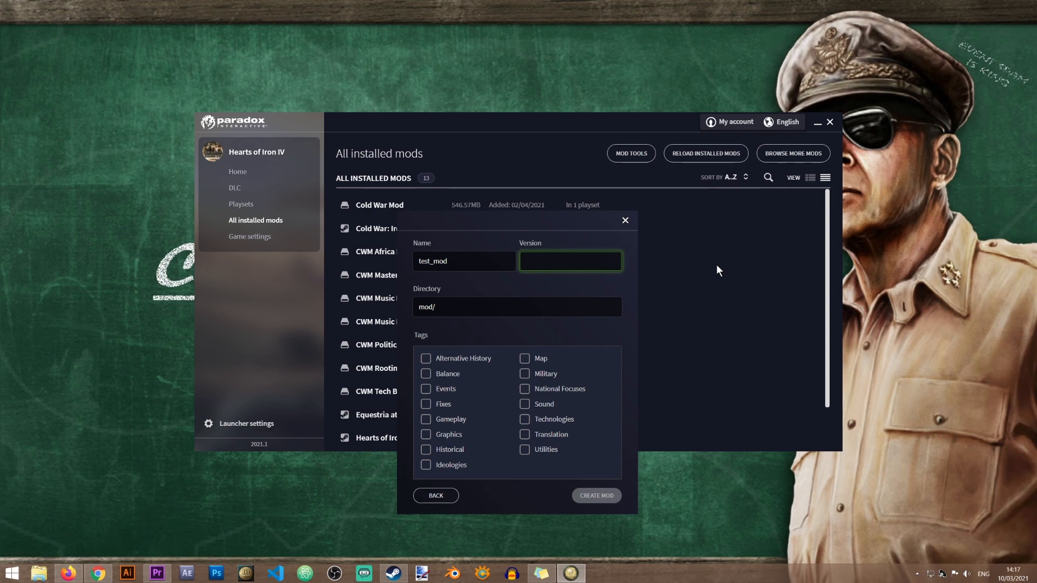
Step: Enter version 0.1 and directory mod/test_mod for the new mod
type("0.")
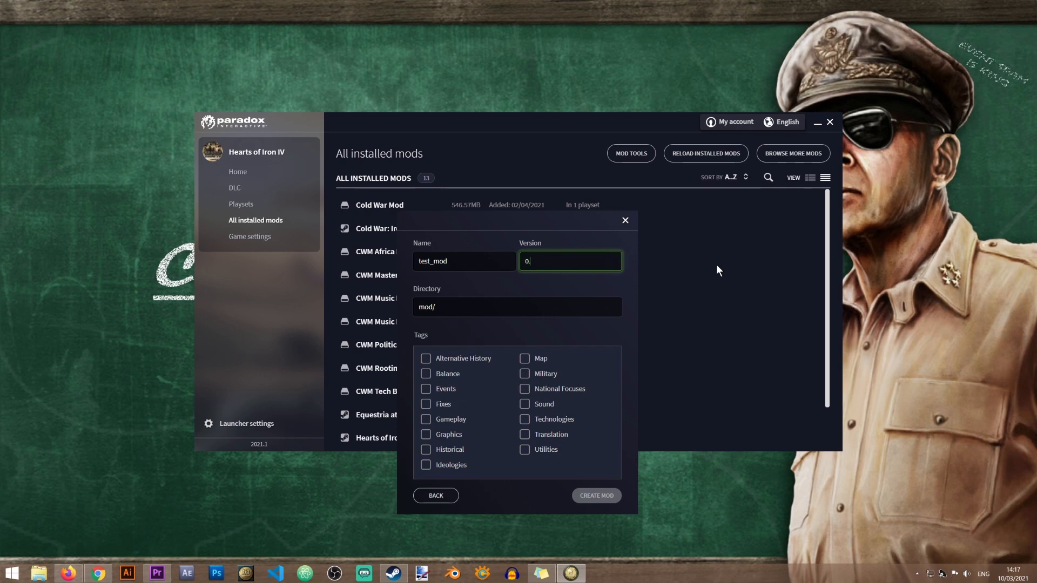
left_click(516, 306)
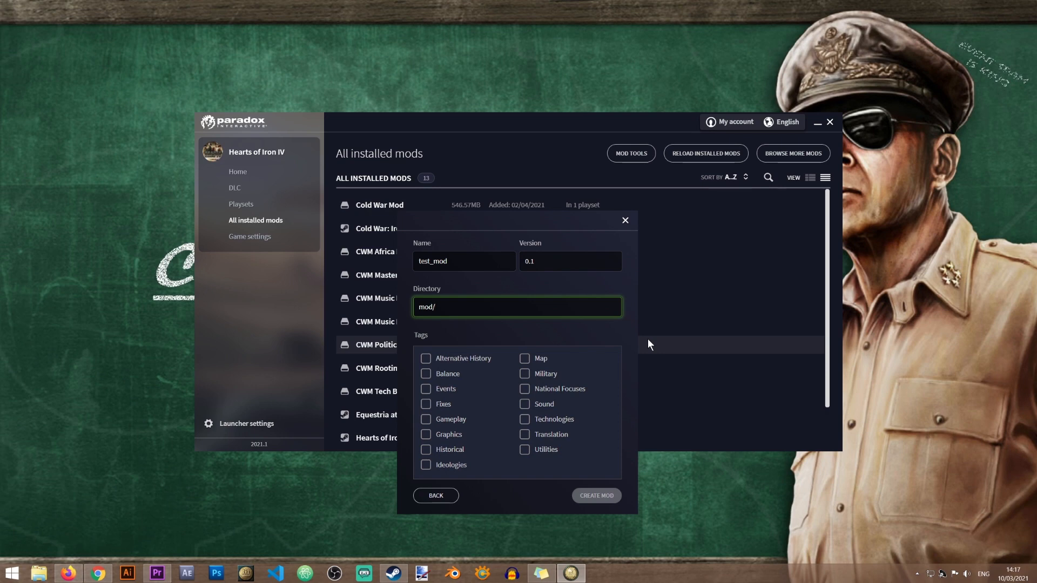
type("test_mod")
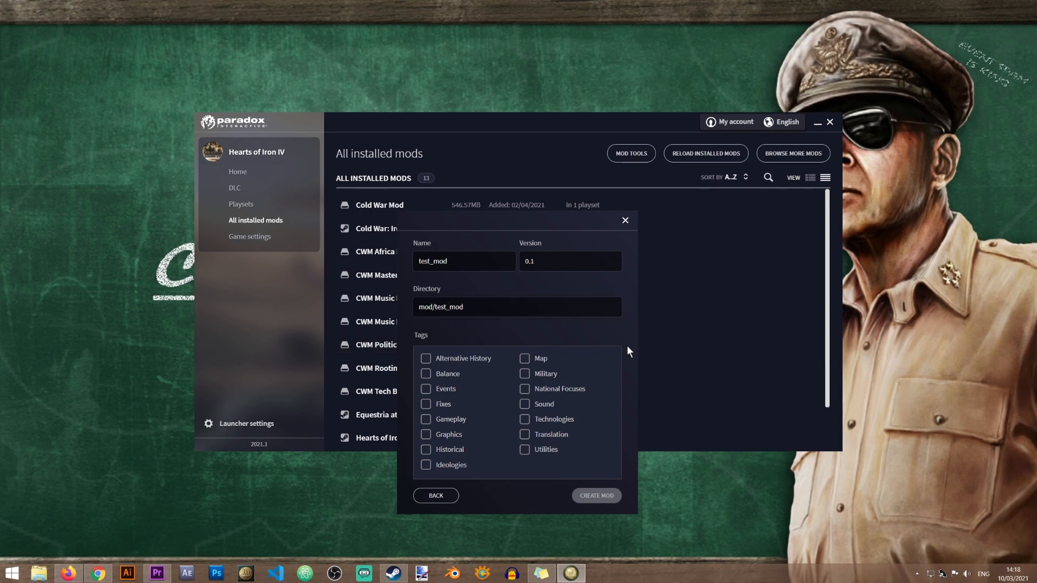
mouse_move(554, 461)
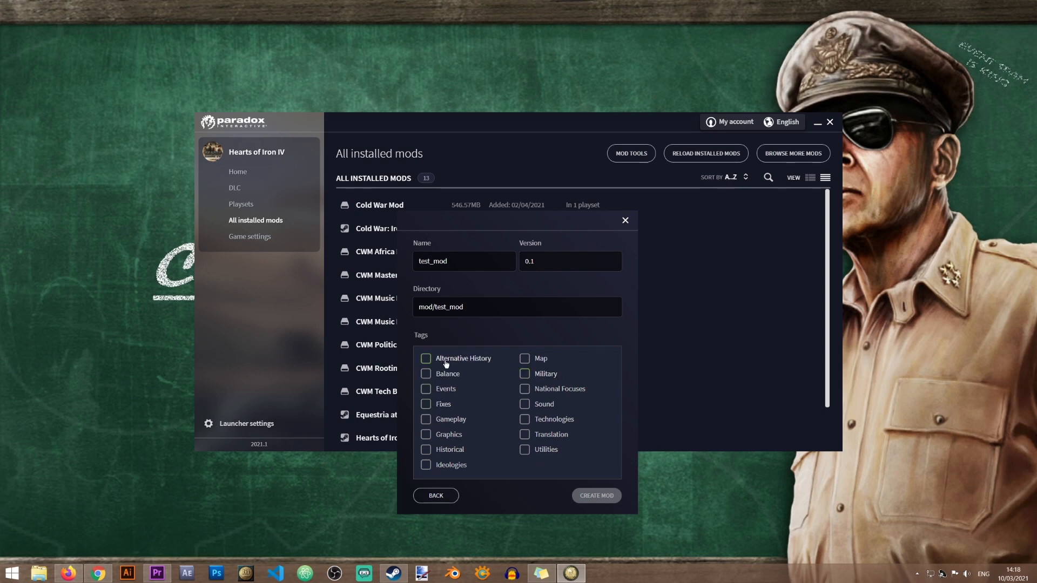
mouse_move(525, 449)
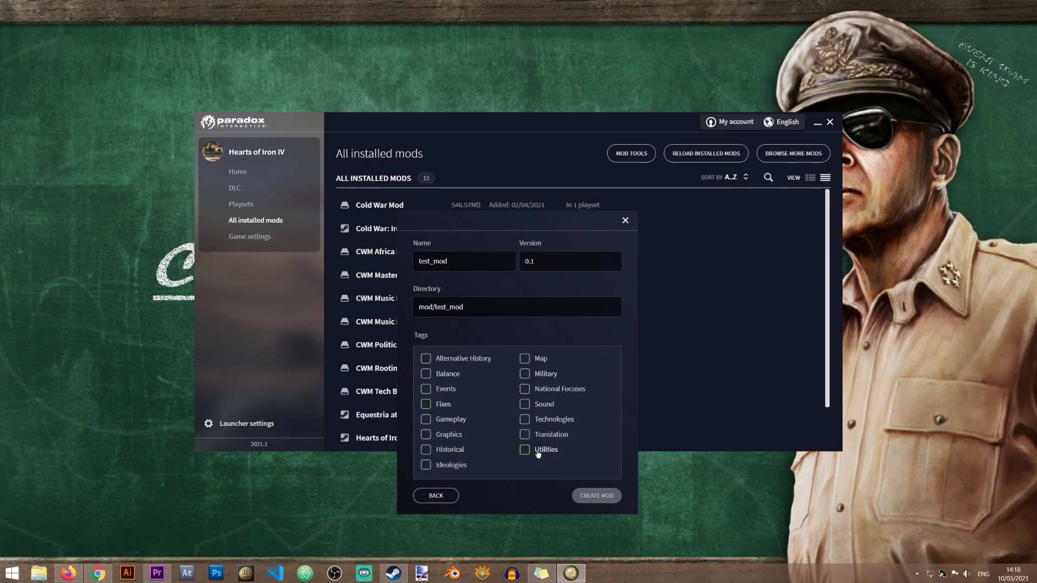
Step: Tick the Utilities tag for the new mod
left_click(524, 449)
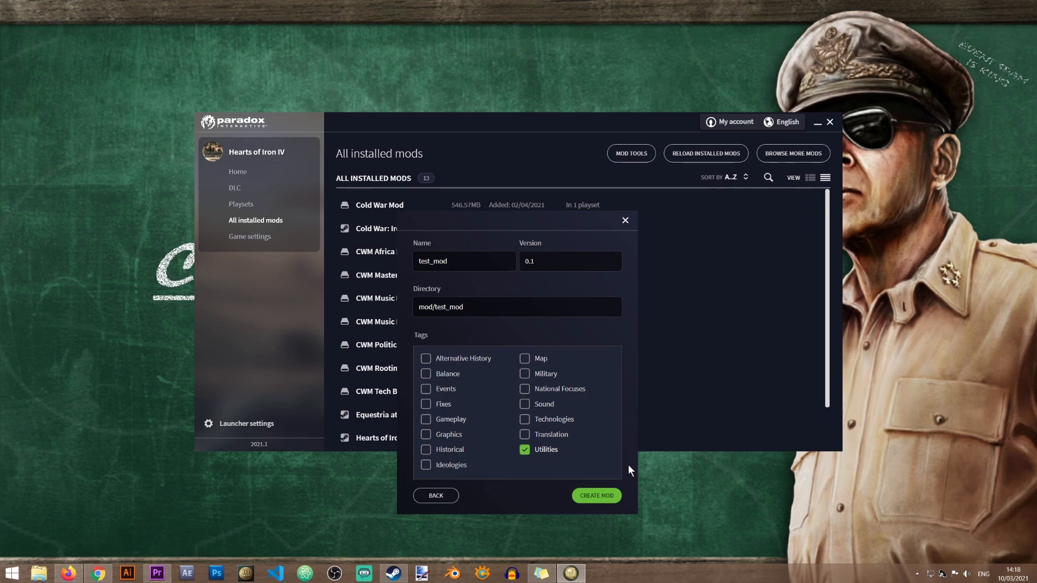
Step: Create the mod, confirm the success message, and close the launcher
left_click(594, 495)
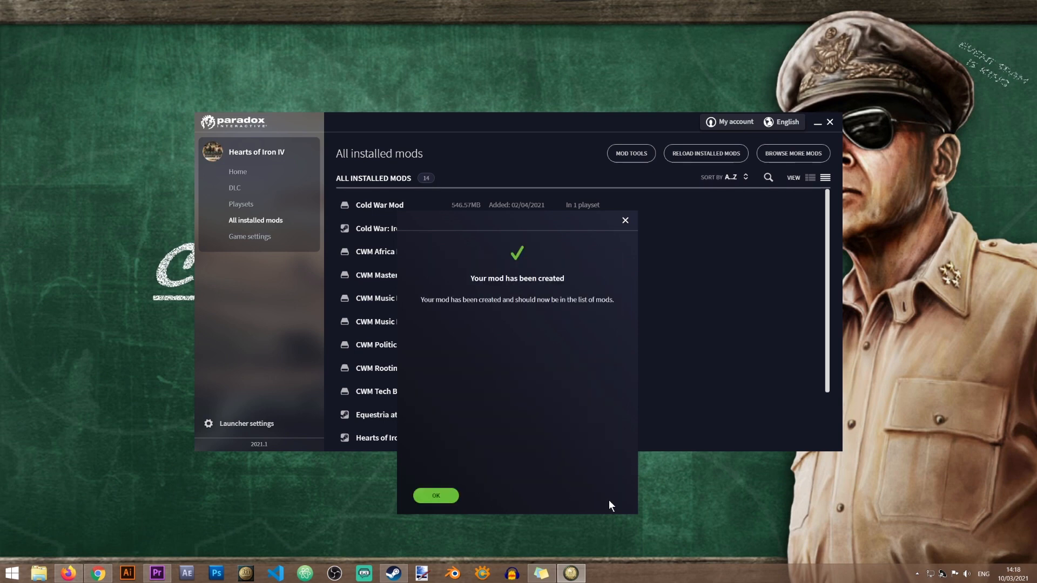
left_click(435, 496)
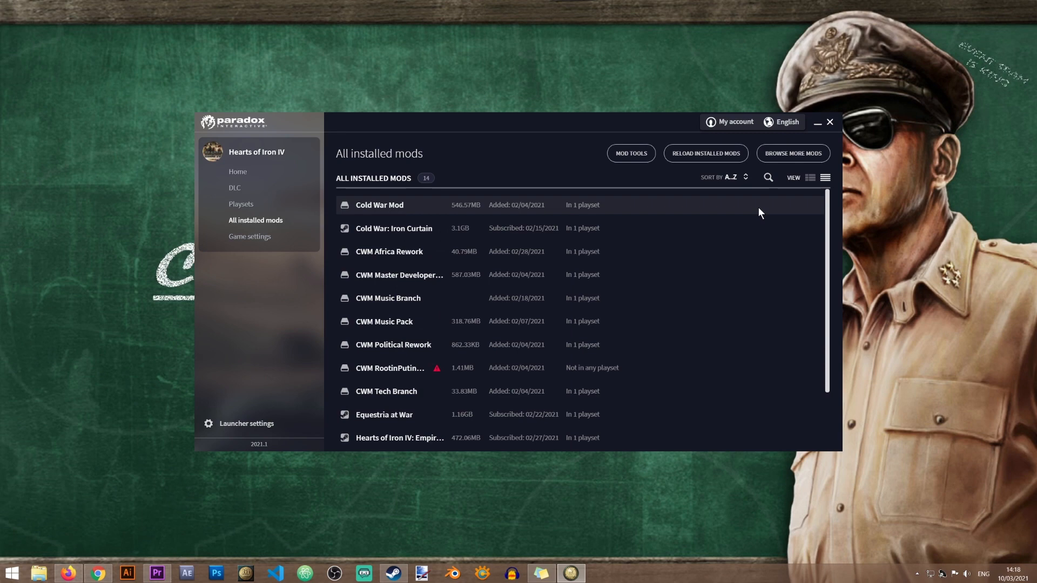
mouse_move(802, 212)
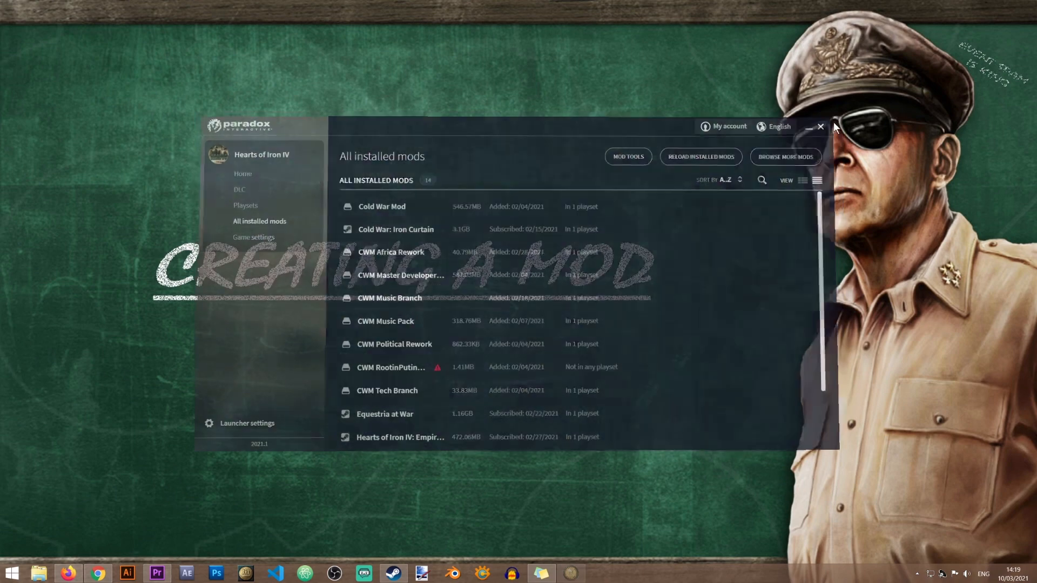
left_click(820, 127)
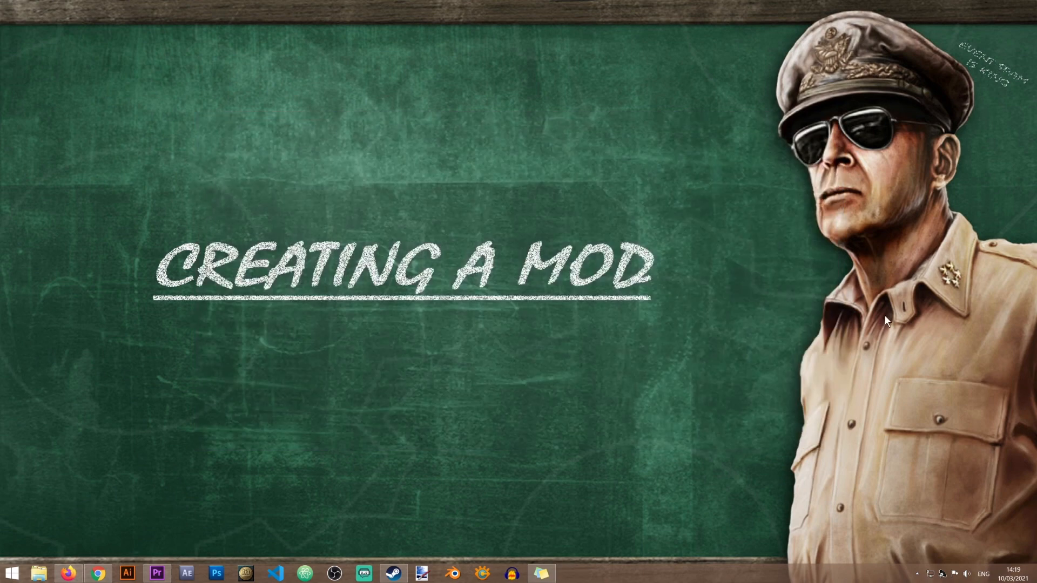